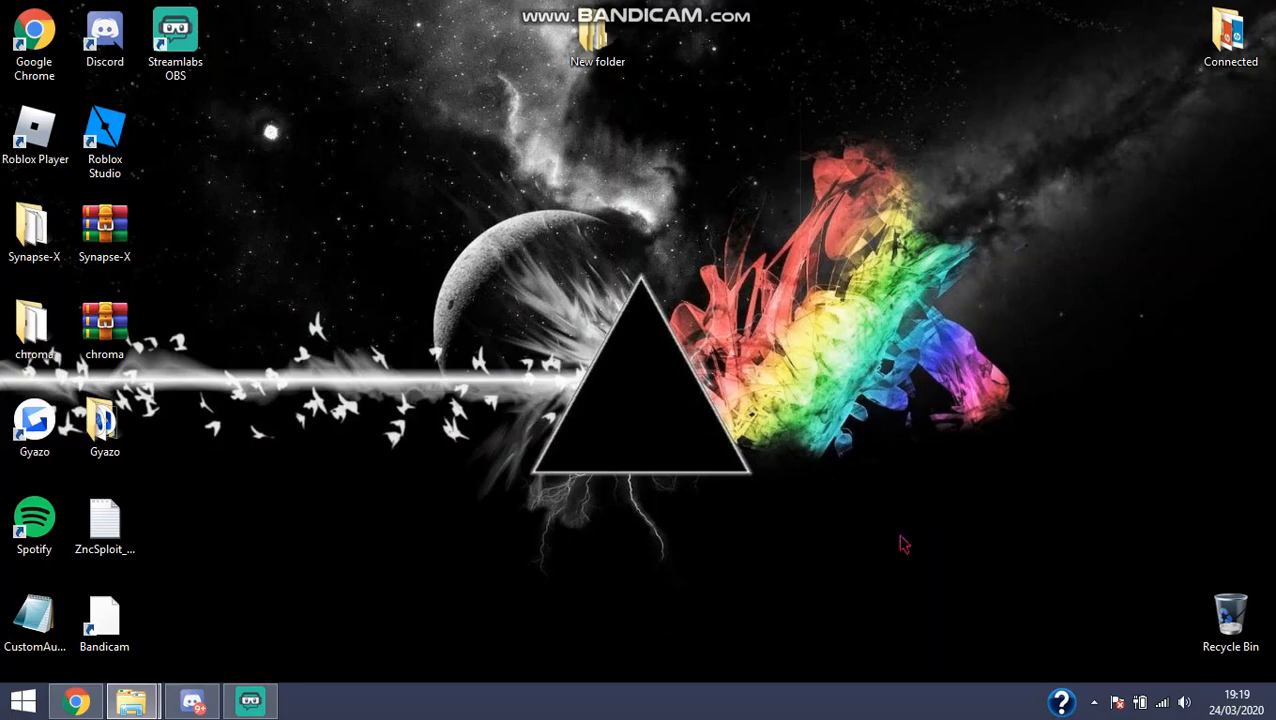
# Select and open the Synapse-X folder on the desktop.
pyautogui.click(34, 232)
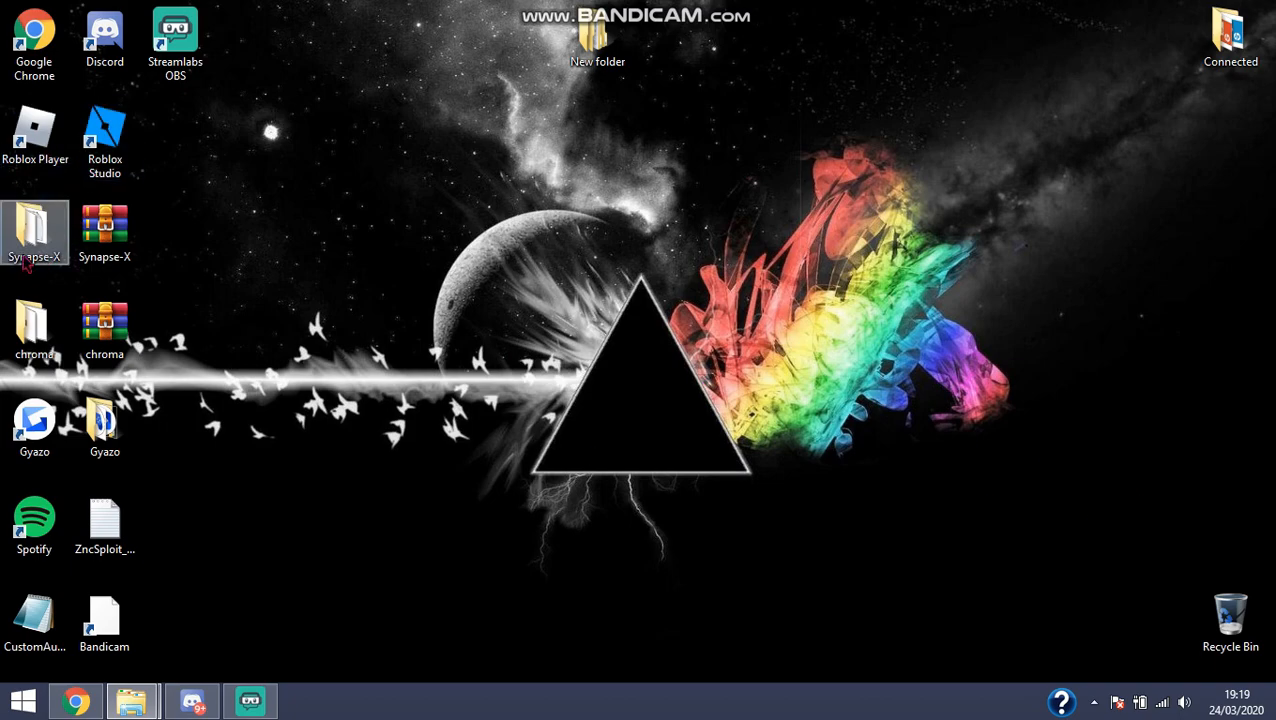
pyautogui.doubleClick(34, 225)
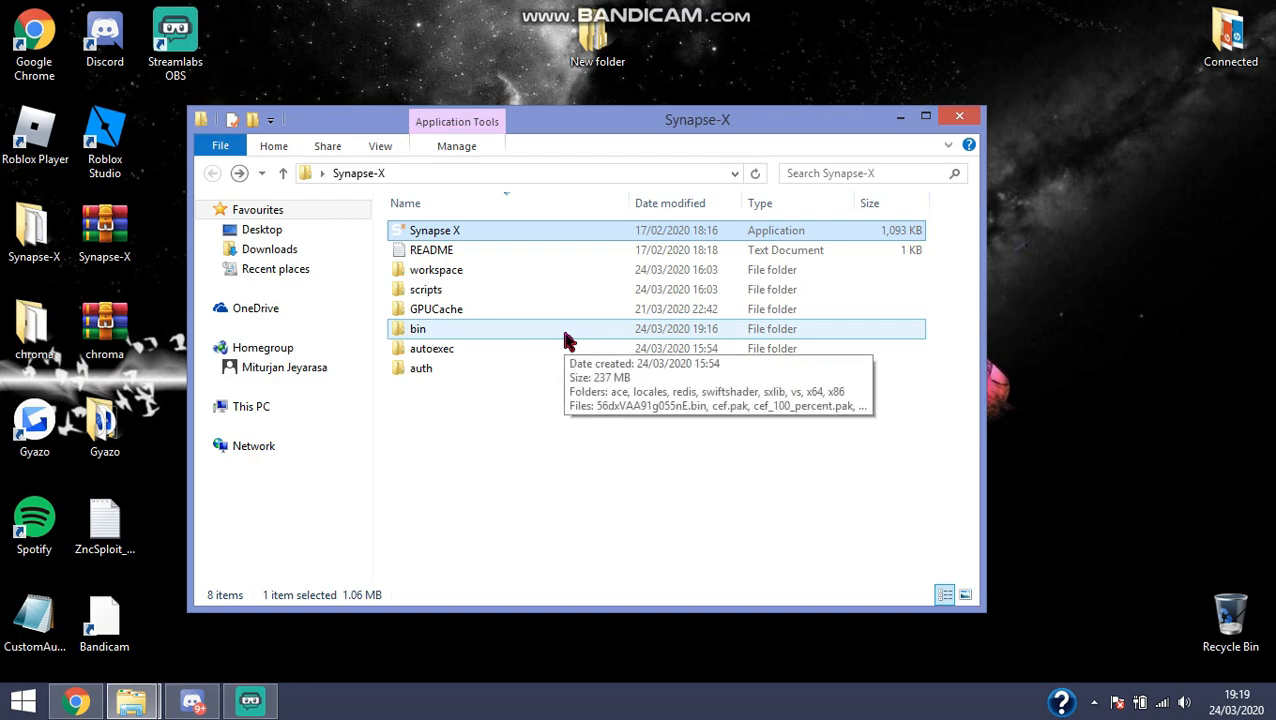
pyautogui.moveTo(572, 309)
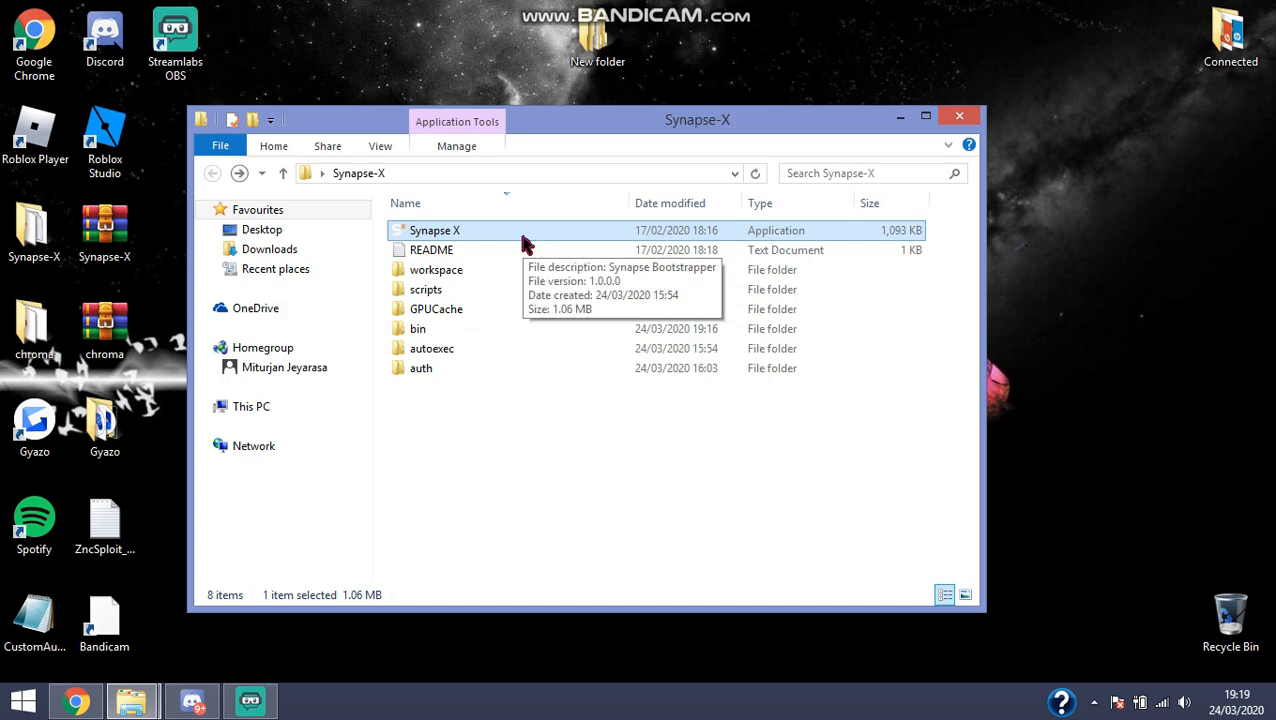
# Launch the Synapse X application and let the bootstrapper validate whitelist and build.
pyautogui.doubleClick(434, 230)
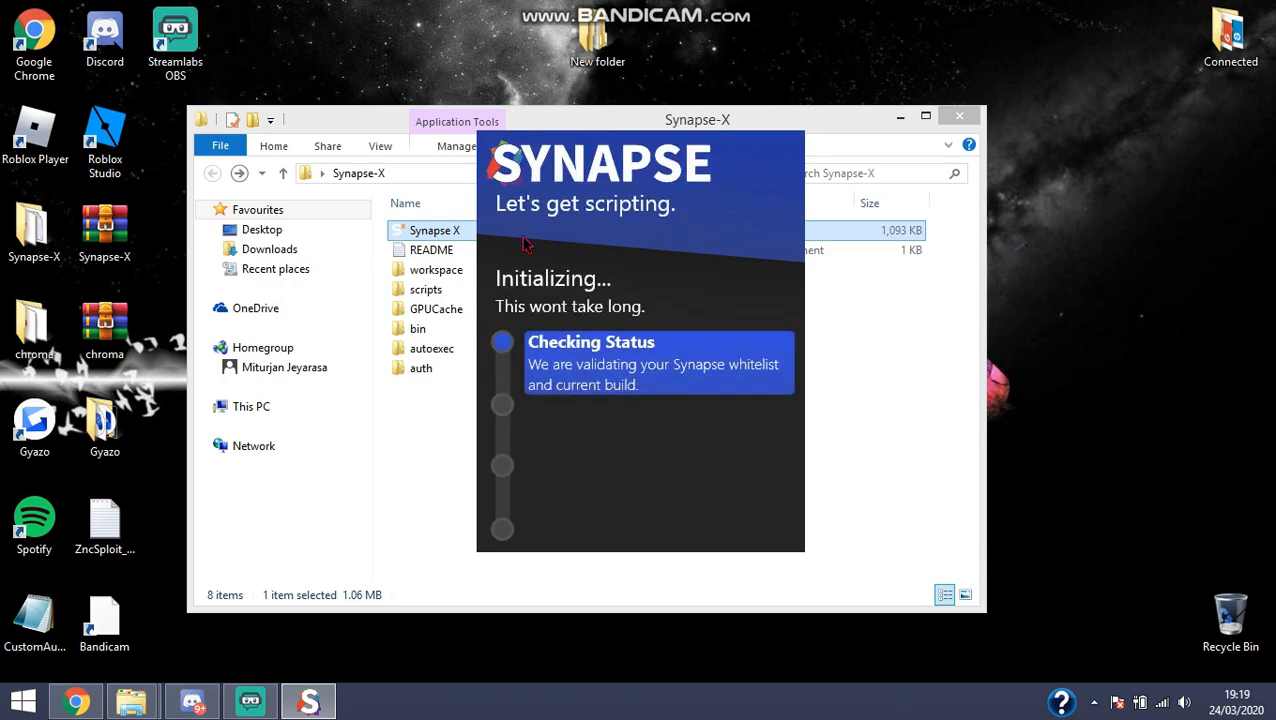
pyautogui.moveTo(660, 178)
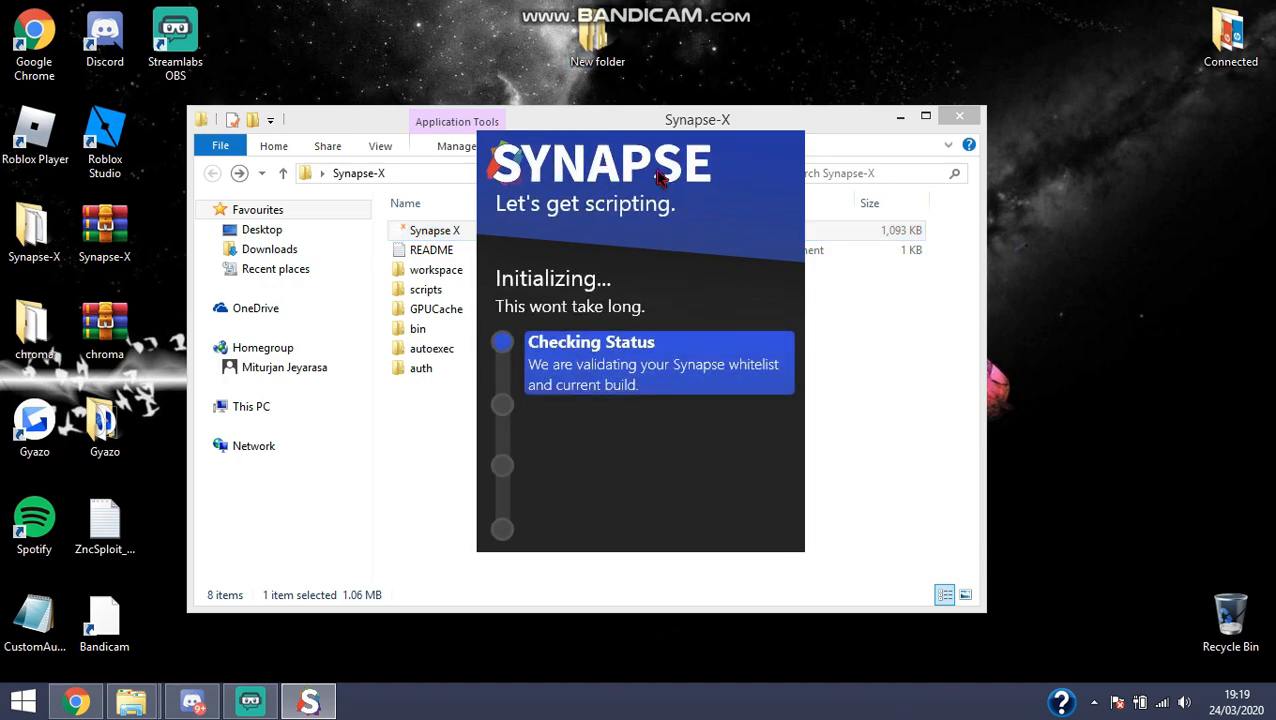
pyautogui.moveTo(695, 178)
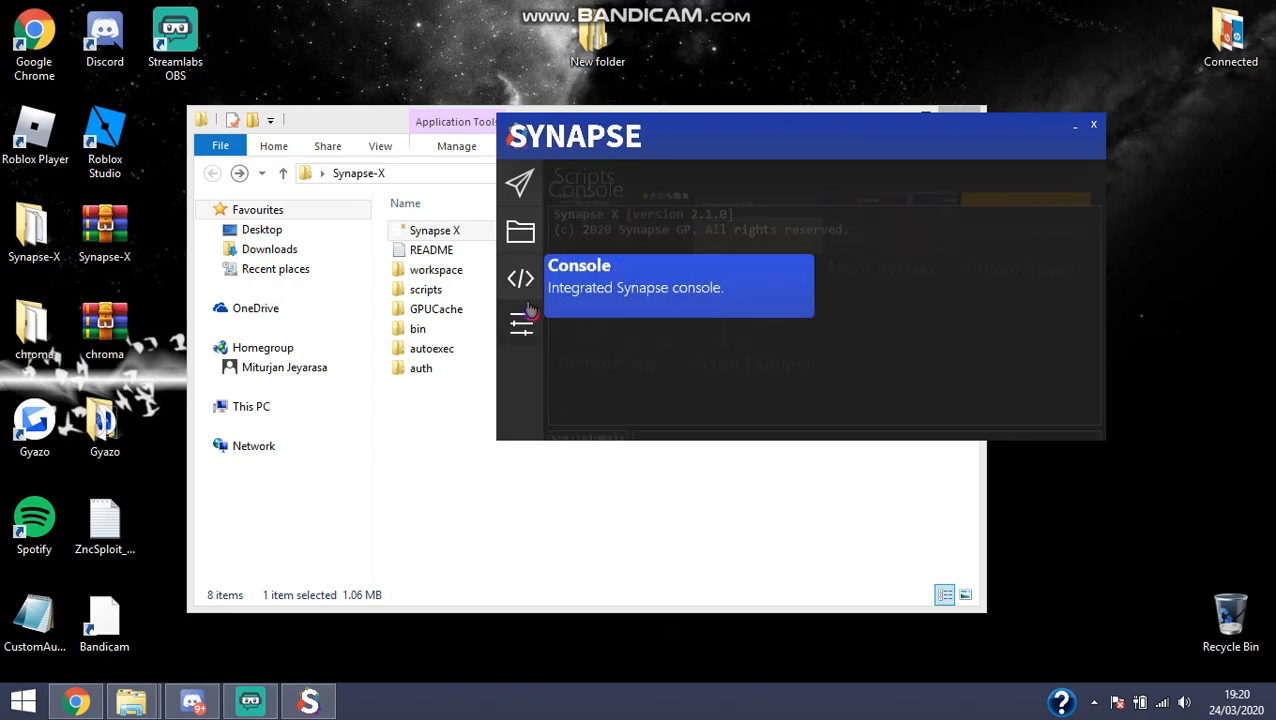
# Enable Legacy UI in Options, acknowledge the restart notice, and close Synapse X.
pyautogui.click(520, 322)
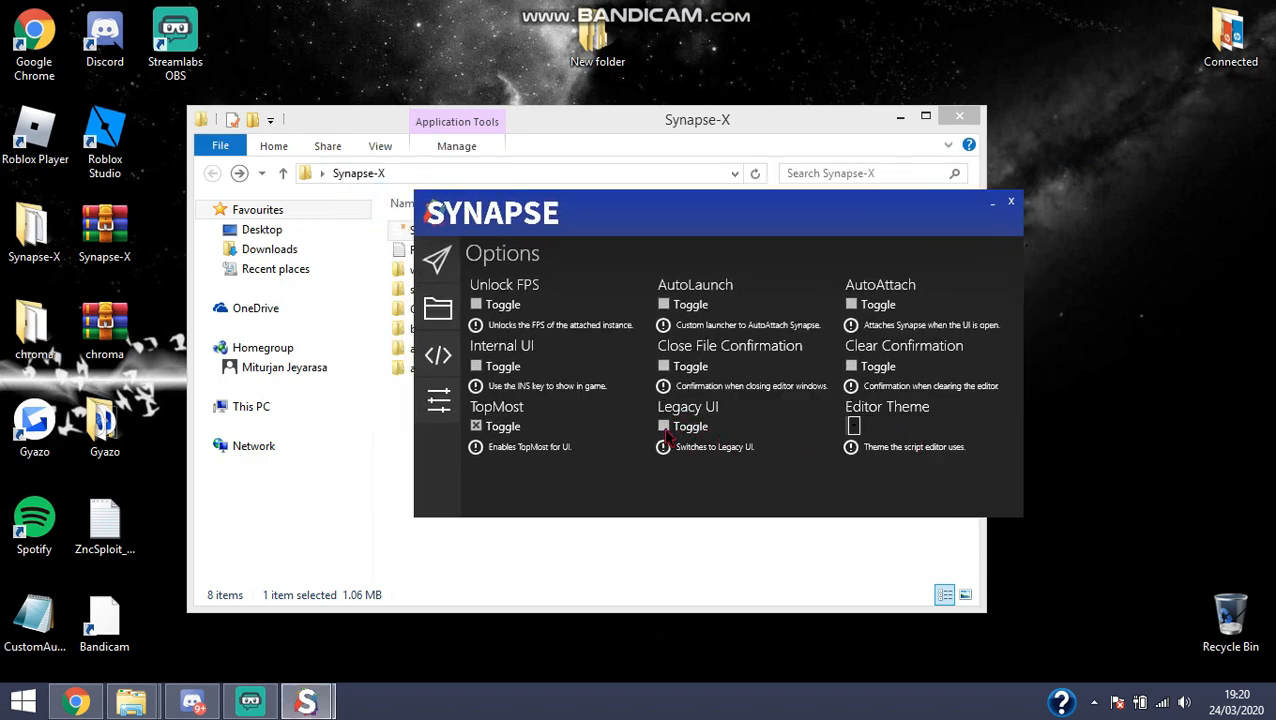
pyautogui.click(664, 425)
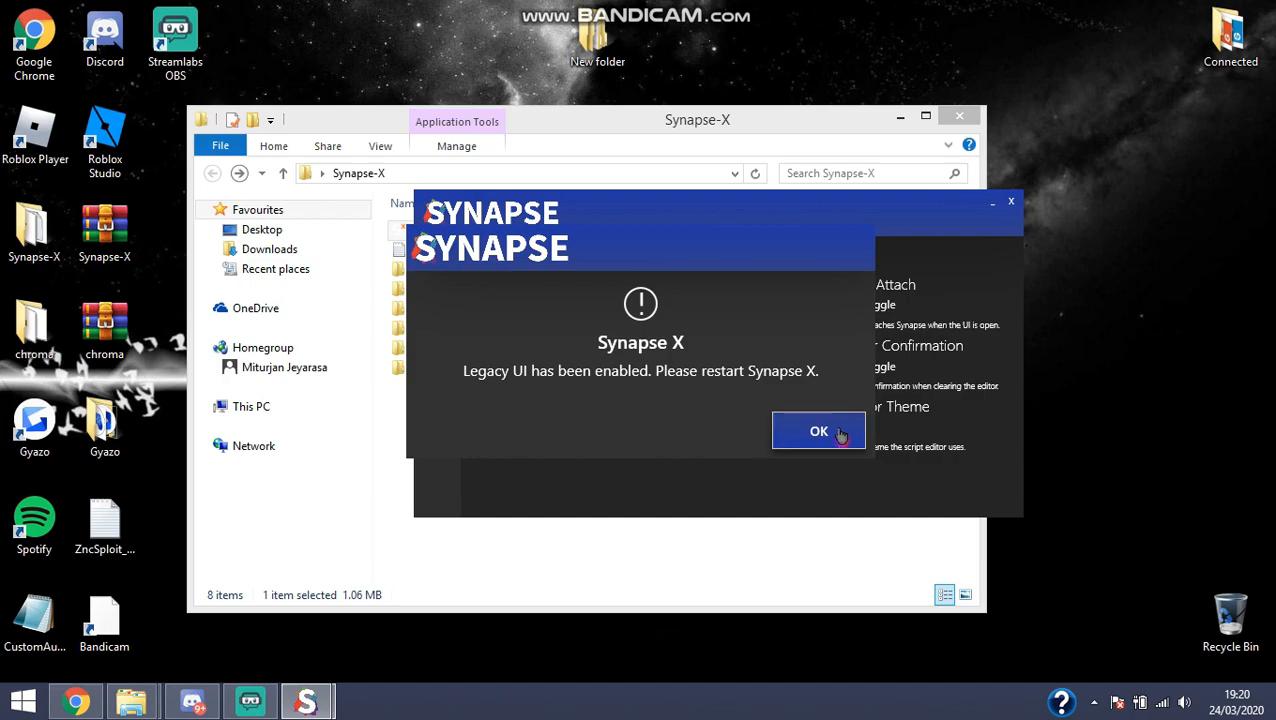
pyautogui.click(818, 431)
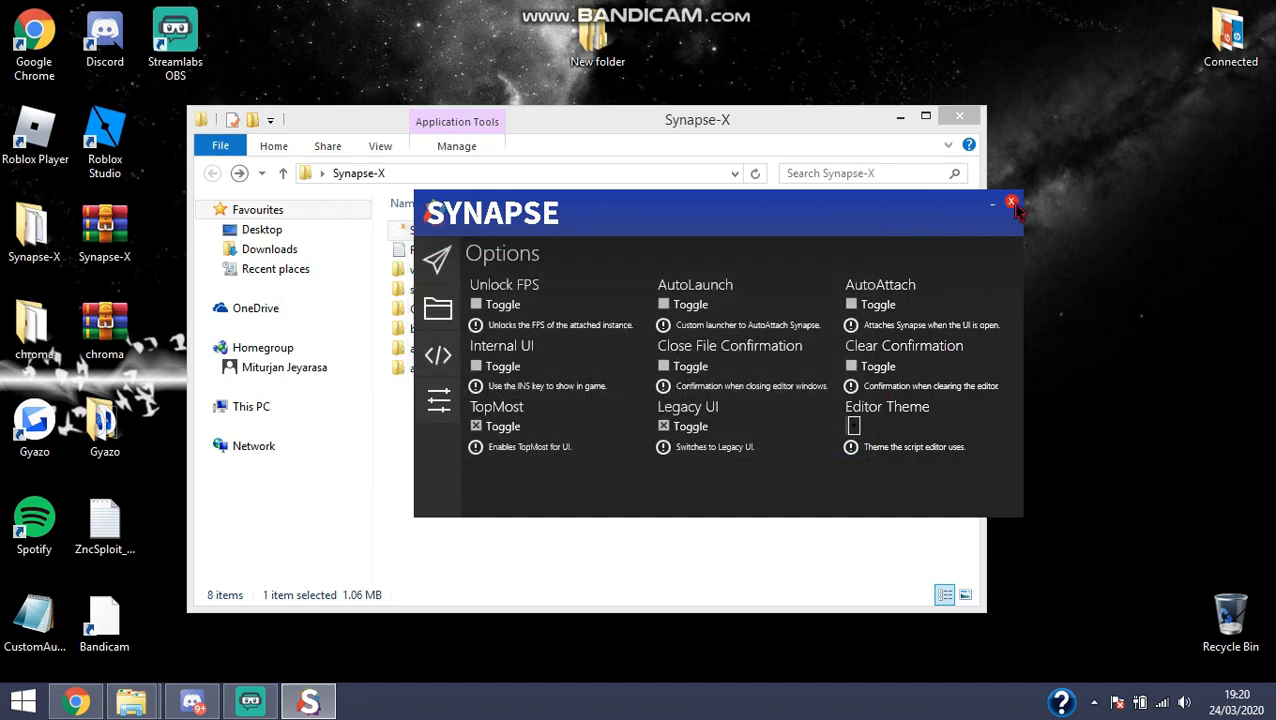
pyautogui.click(1011, 202)
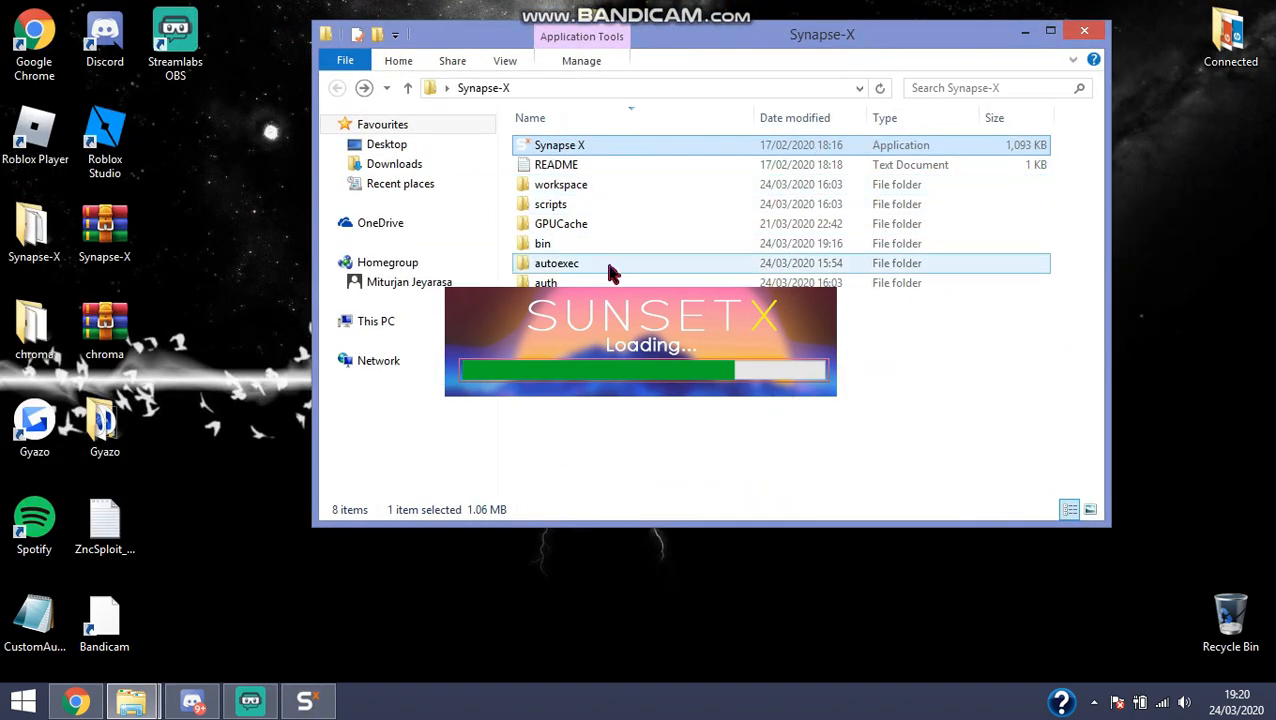
# Open the bin folder inside Synapse-X.
pyautogui.doubleClick(542, 243)
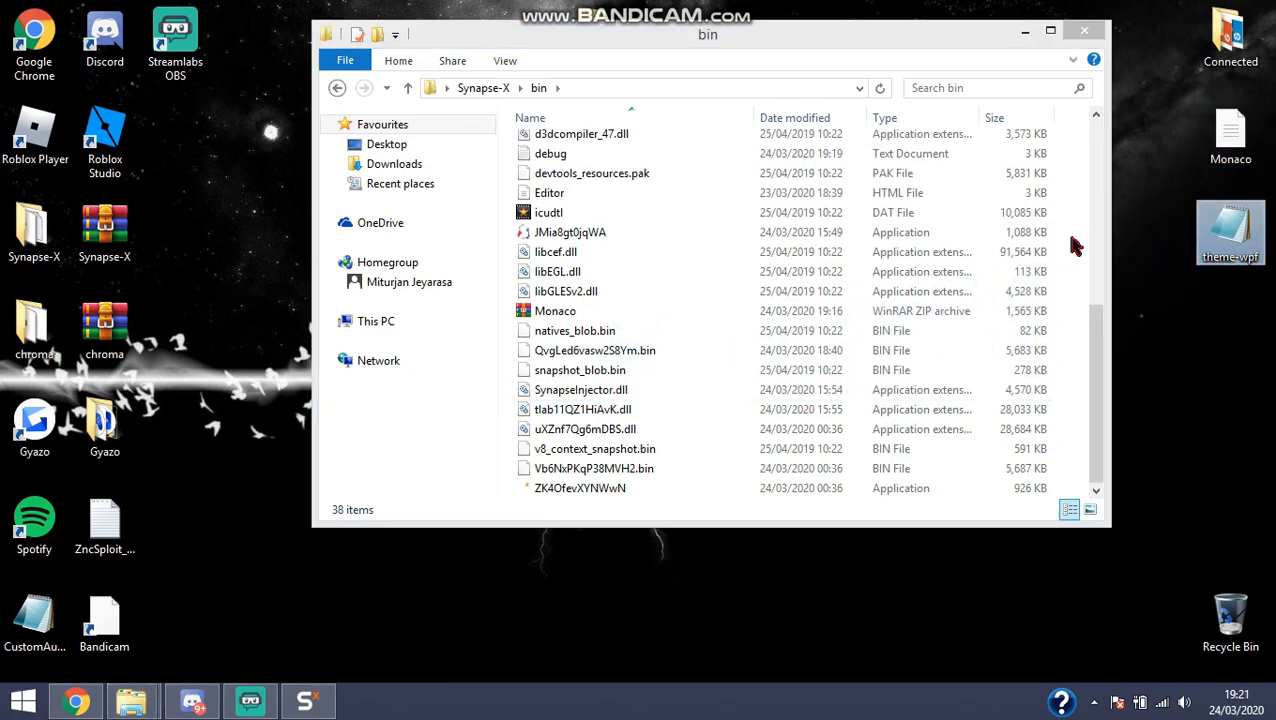
# Replace Monaco and theme-wpf in bin with the desktop versions, then go back.
pyautogui.click(555, 311)
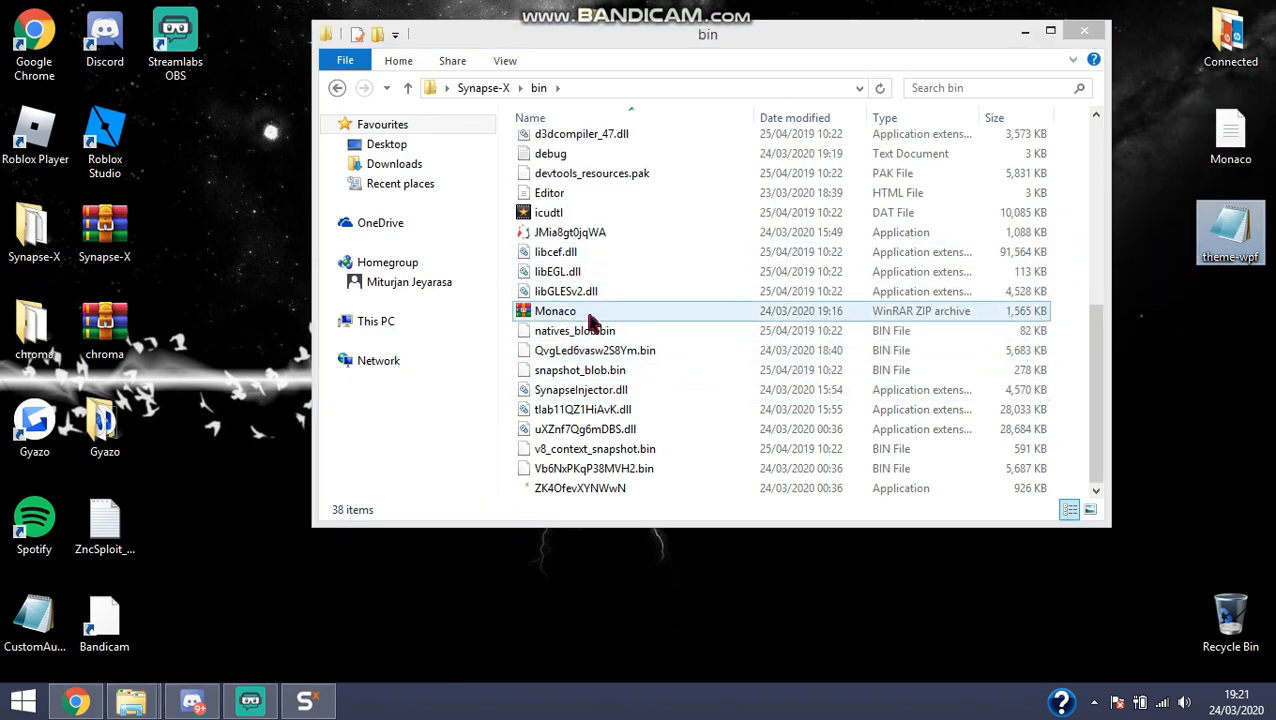
pyautogui.click(566, 291)
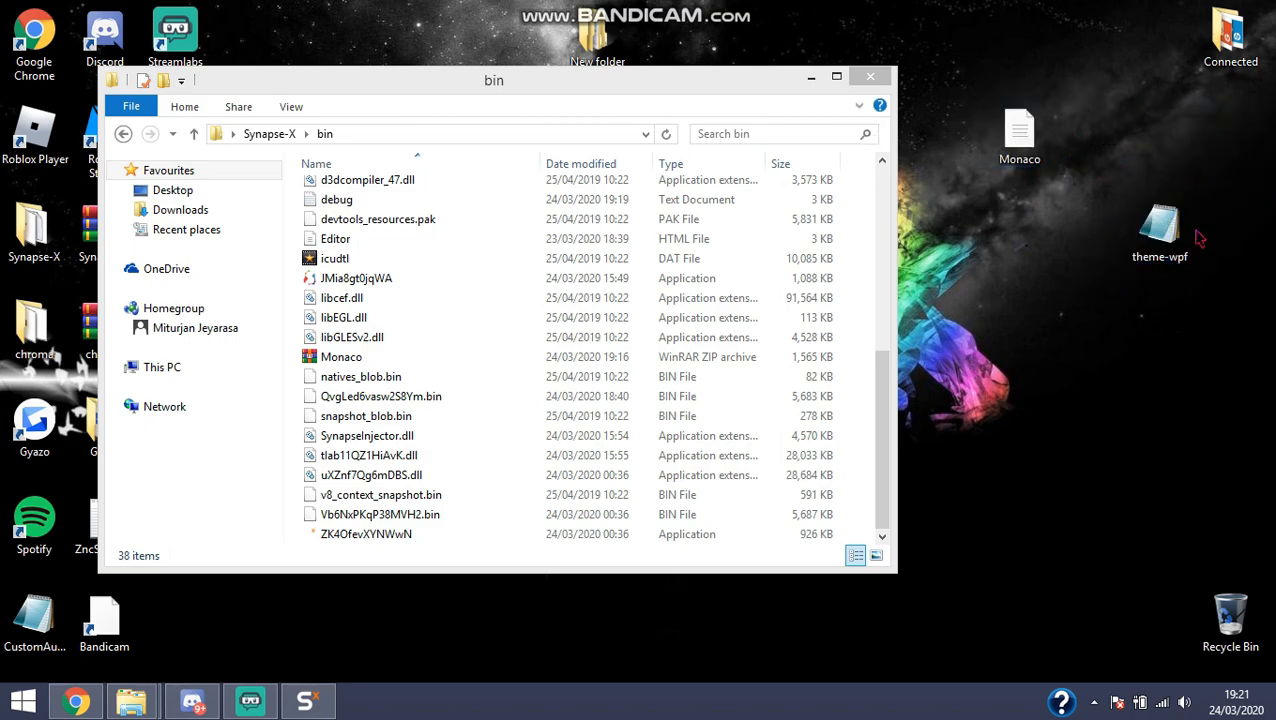
pyautogui.rightClick(1159, 230)
pyautogui.write('theme-wpf(1')
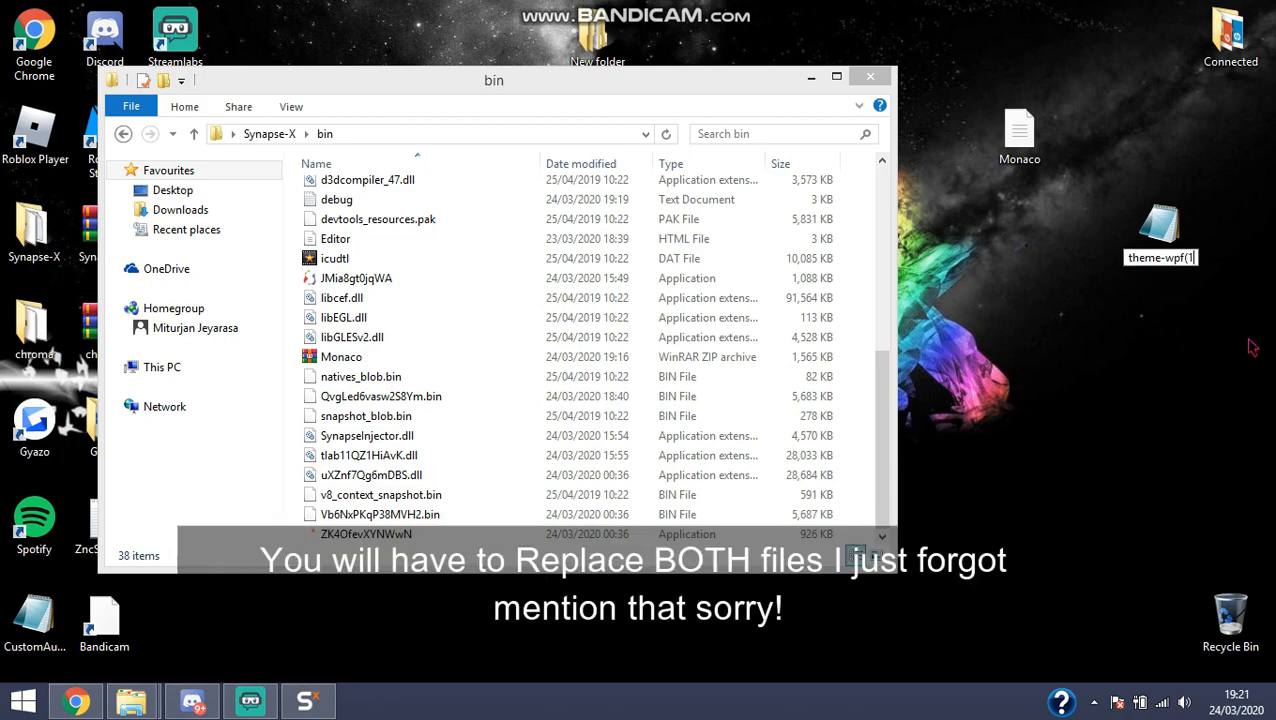
pyautogui.click(1160, 230)
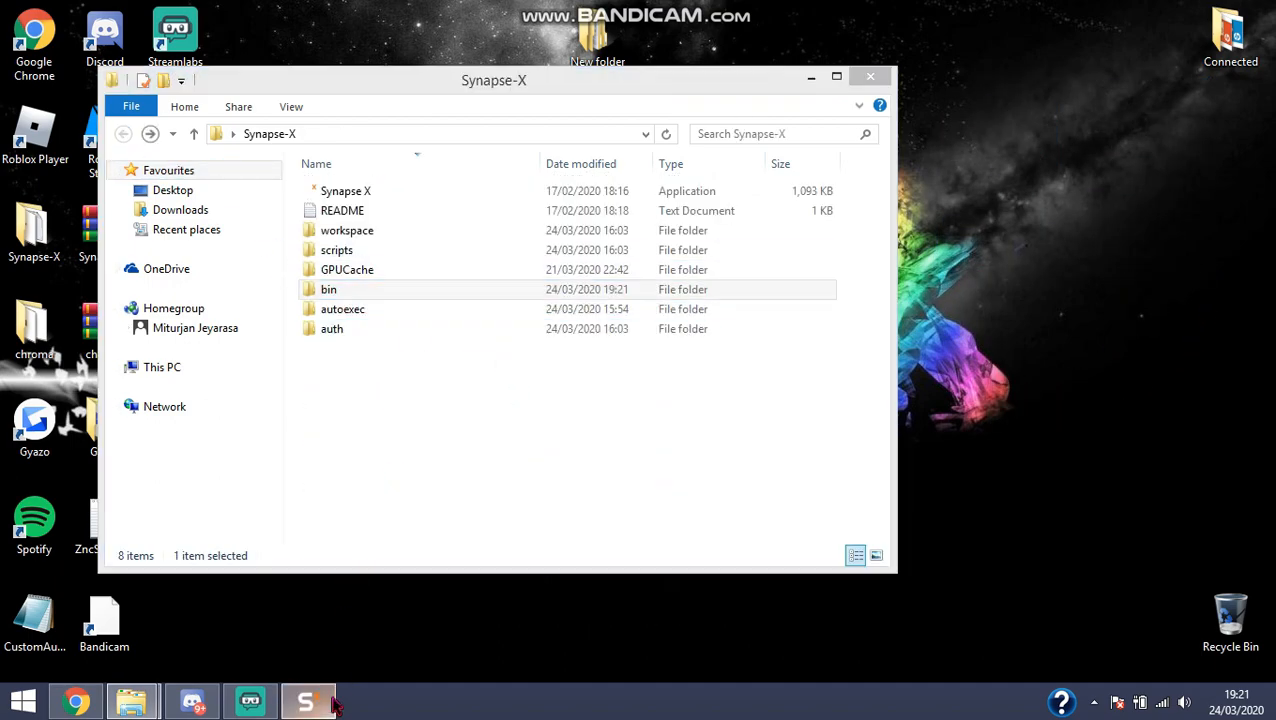
# Reopen the SunsetX-themed Synapse X and confirm Legacy UI is ticked in Options.
pyautogui.click(307, 700)
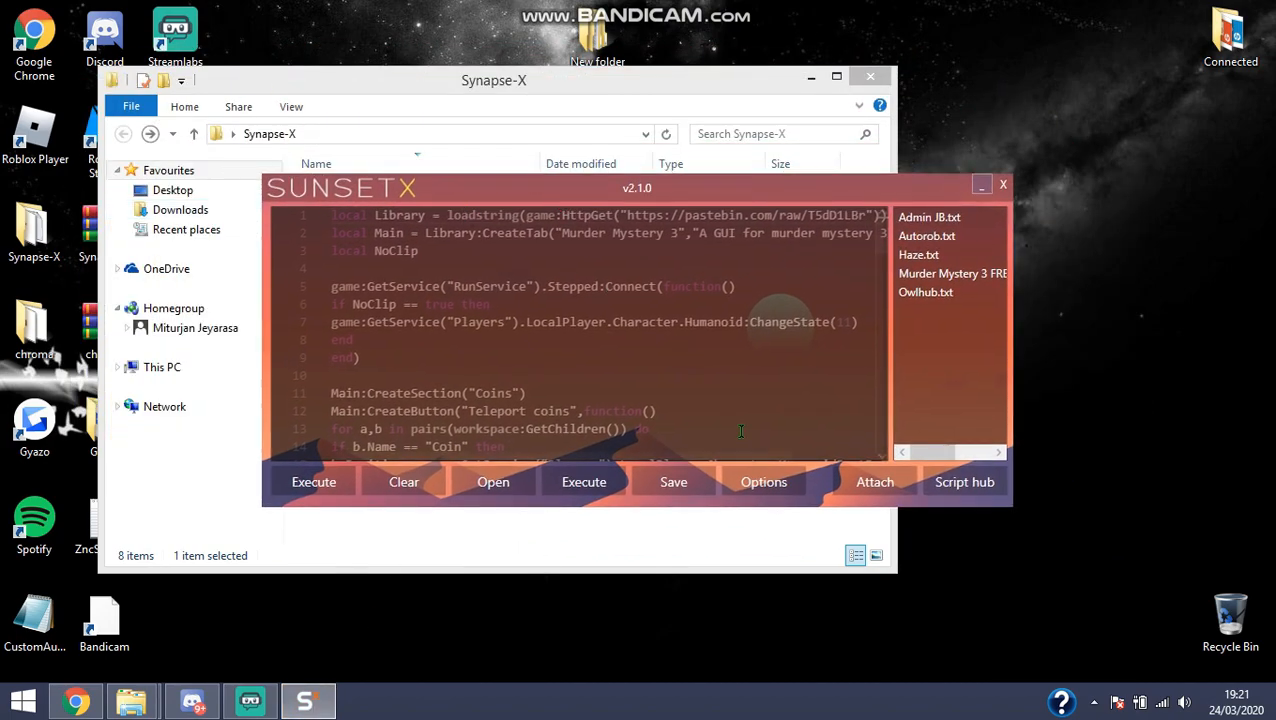
pyautogui.click(763, 481)
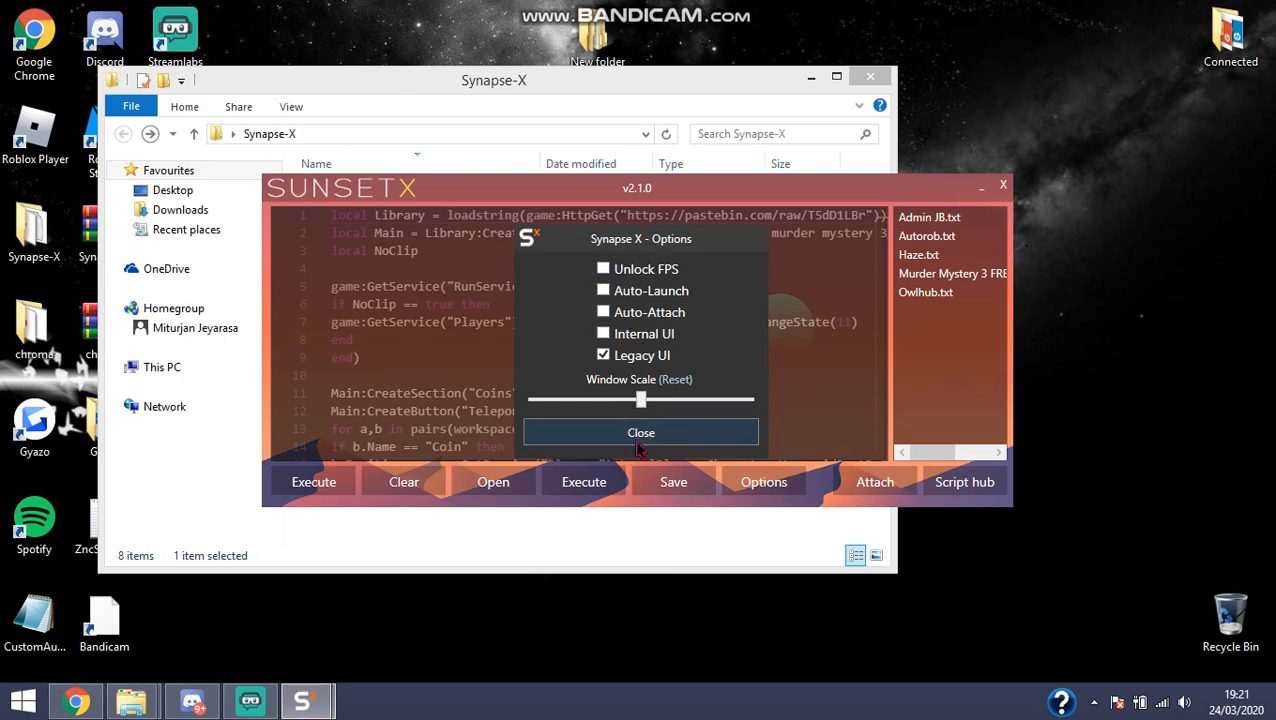
pyautogui.click(640, 432)
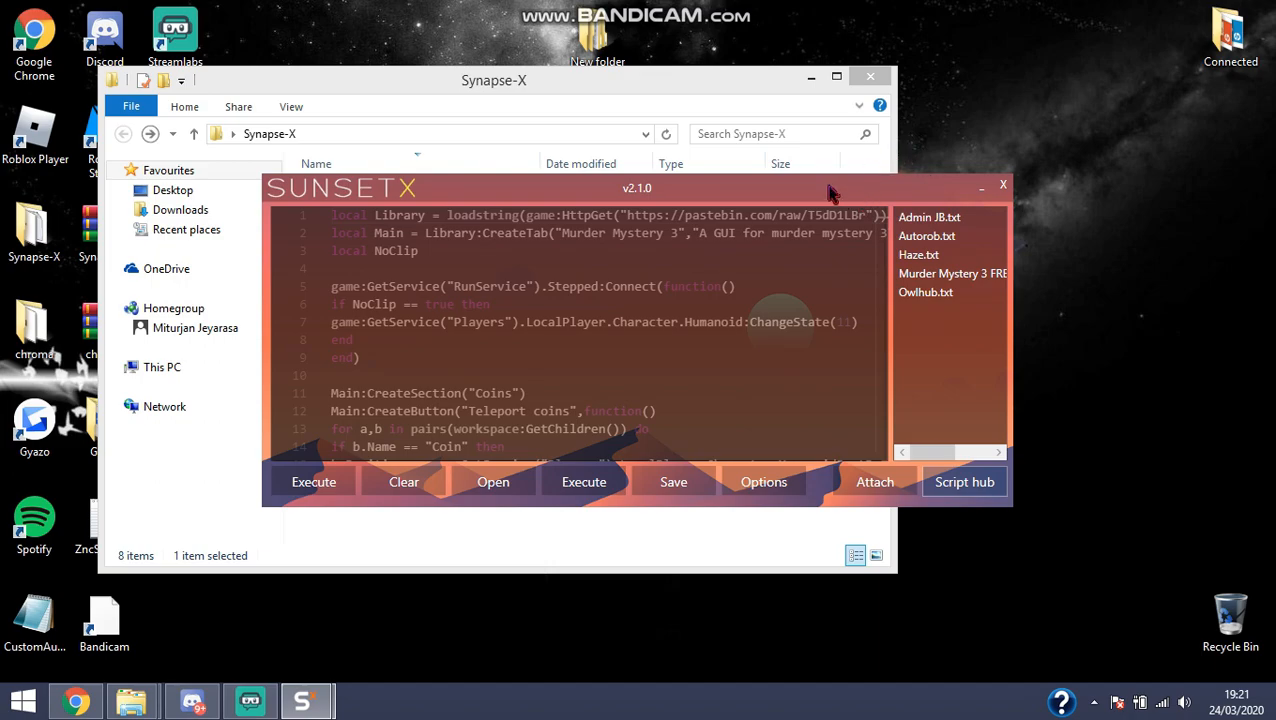
pyautogui.moveTo(710, 200)
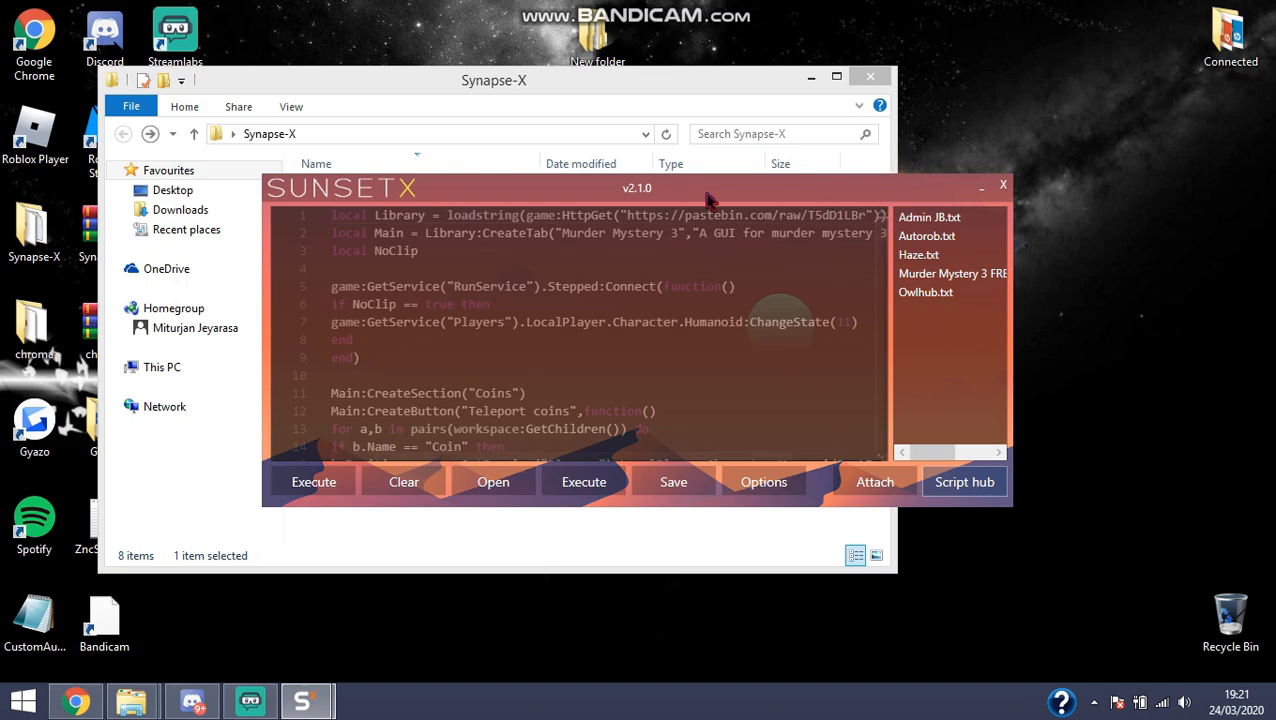
pyautogui.moveTo(728, 208)
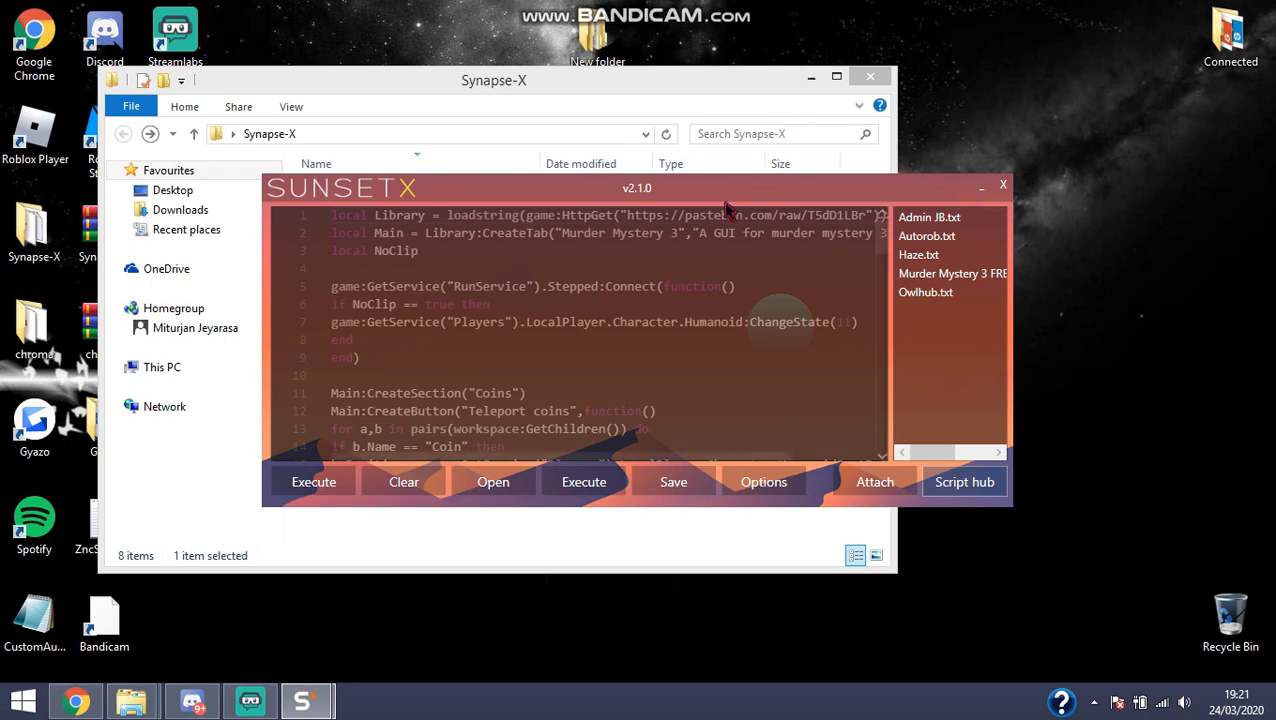